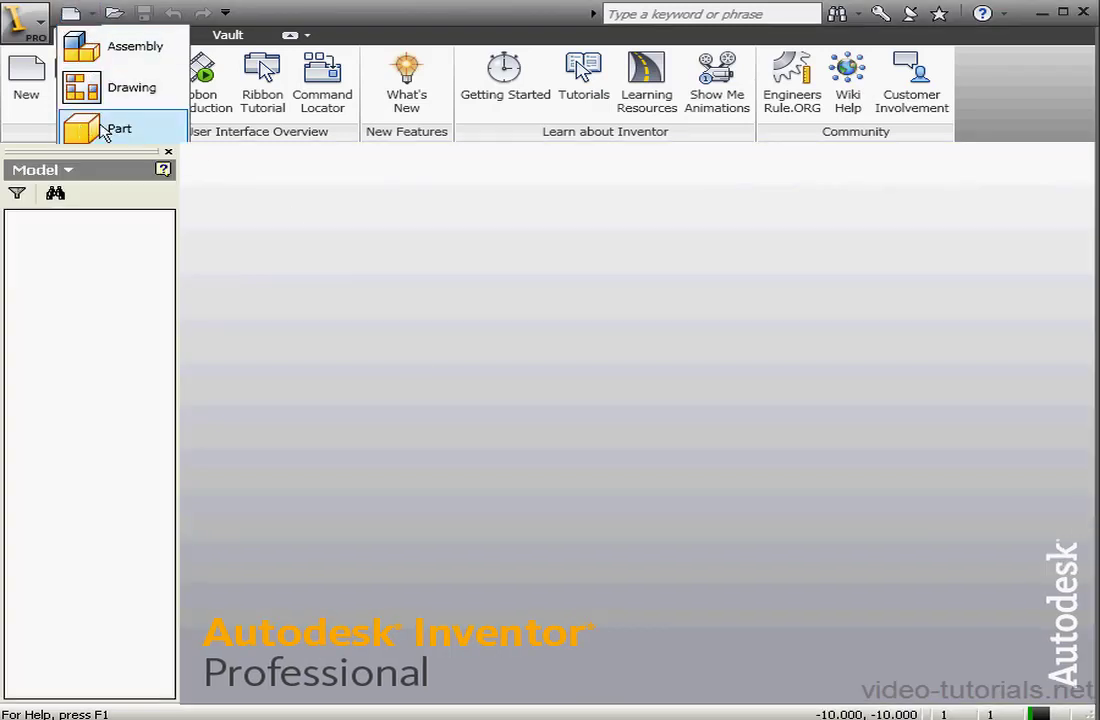
- Start a new part and sketch the stepped outline with a circle inside its taller portion
left_click(118, 128)
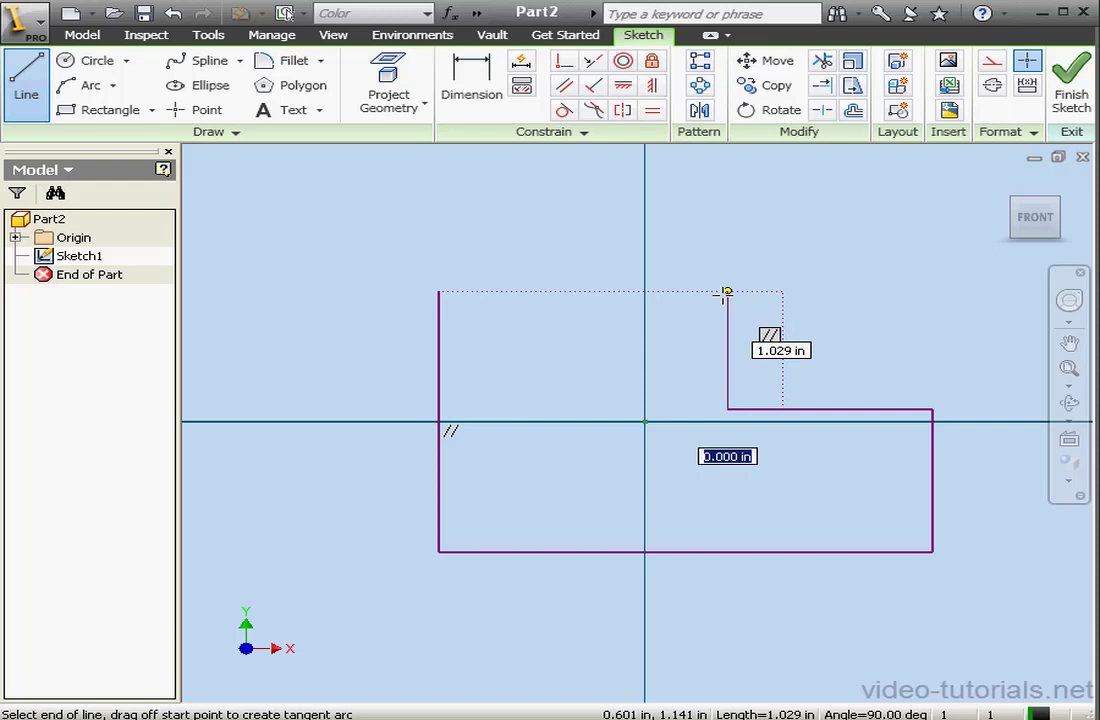
left_click_drag(724, 292, 438, 292)
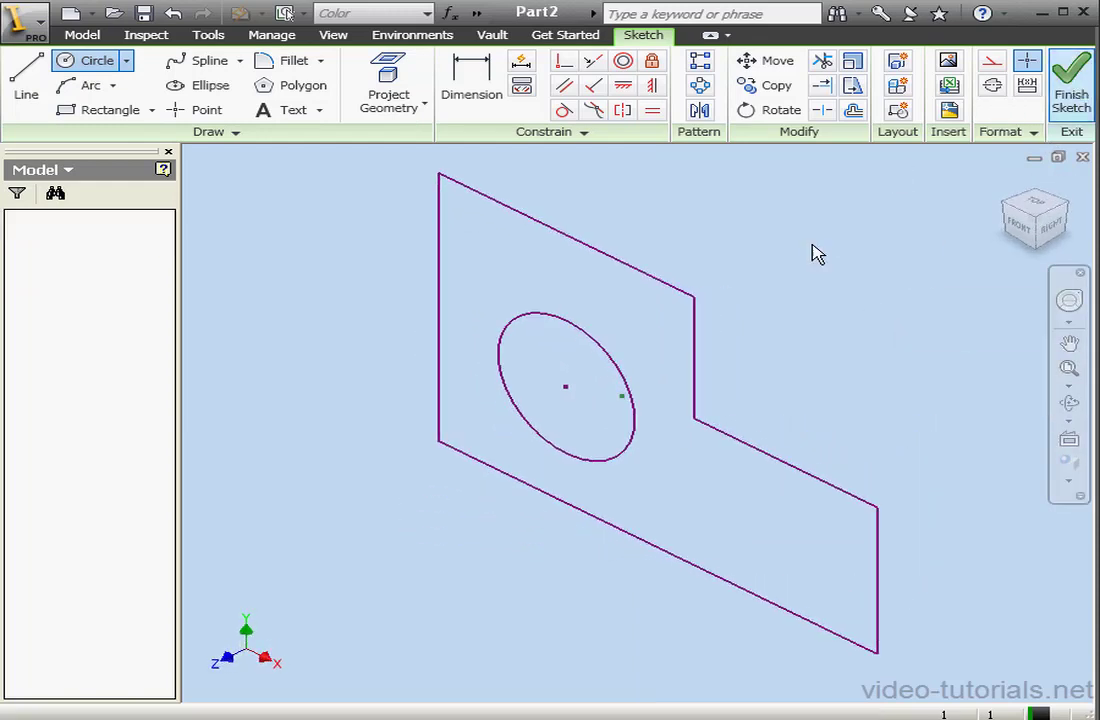
- Extrude the stepped profile symmetrically into a solid block with a round through hole
left_click(1072, 76)
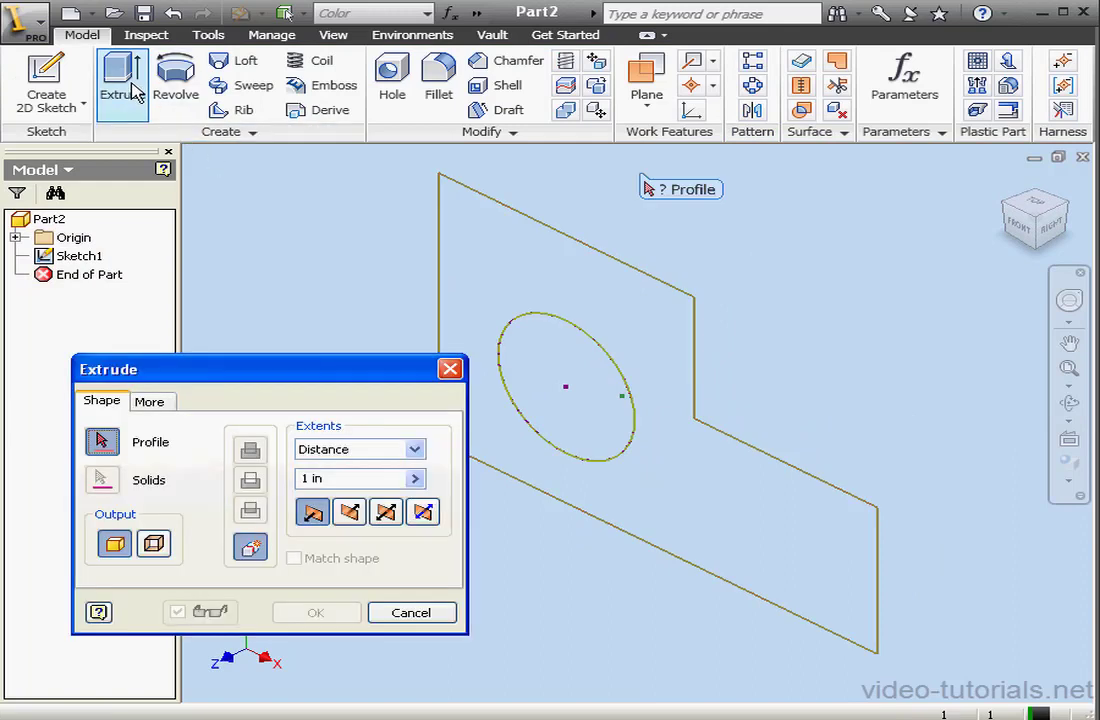
left_click(710, 504)
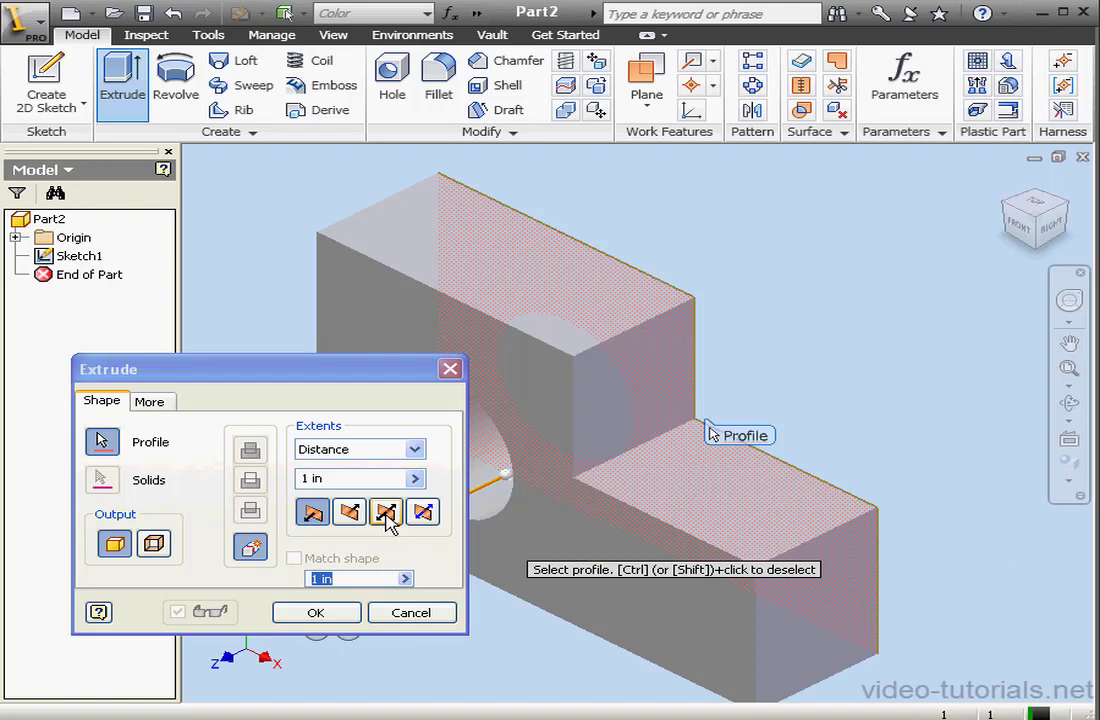
left_click(386, 512)
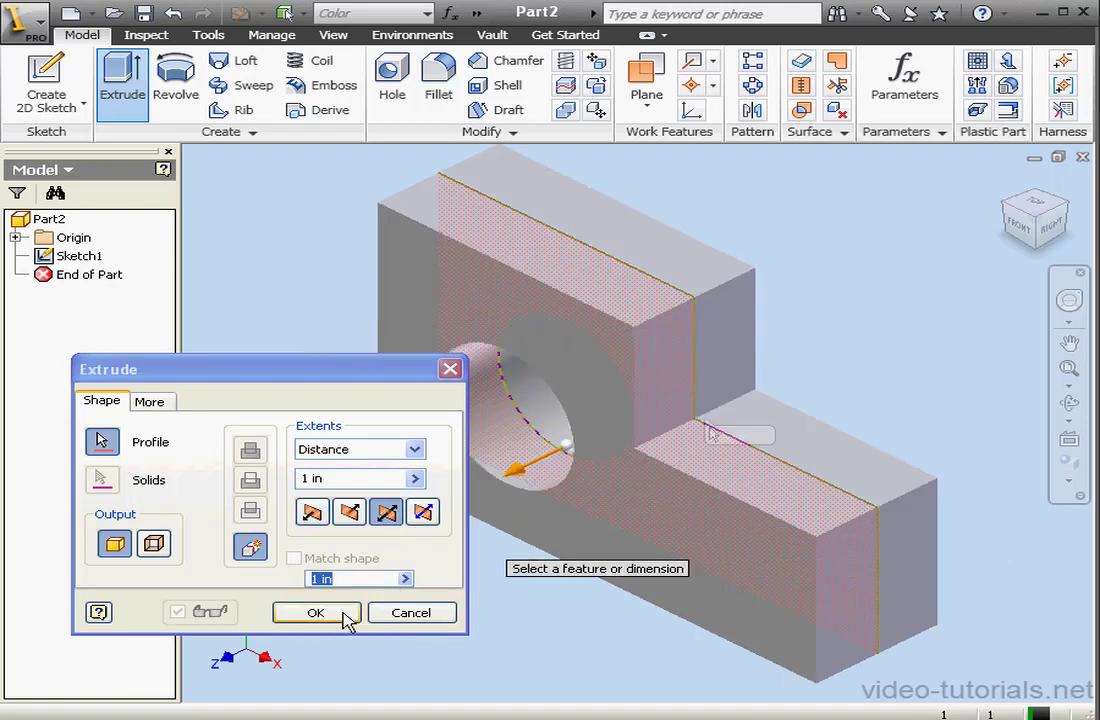
left_click(316, 612)
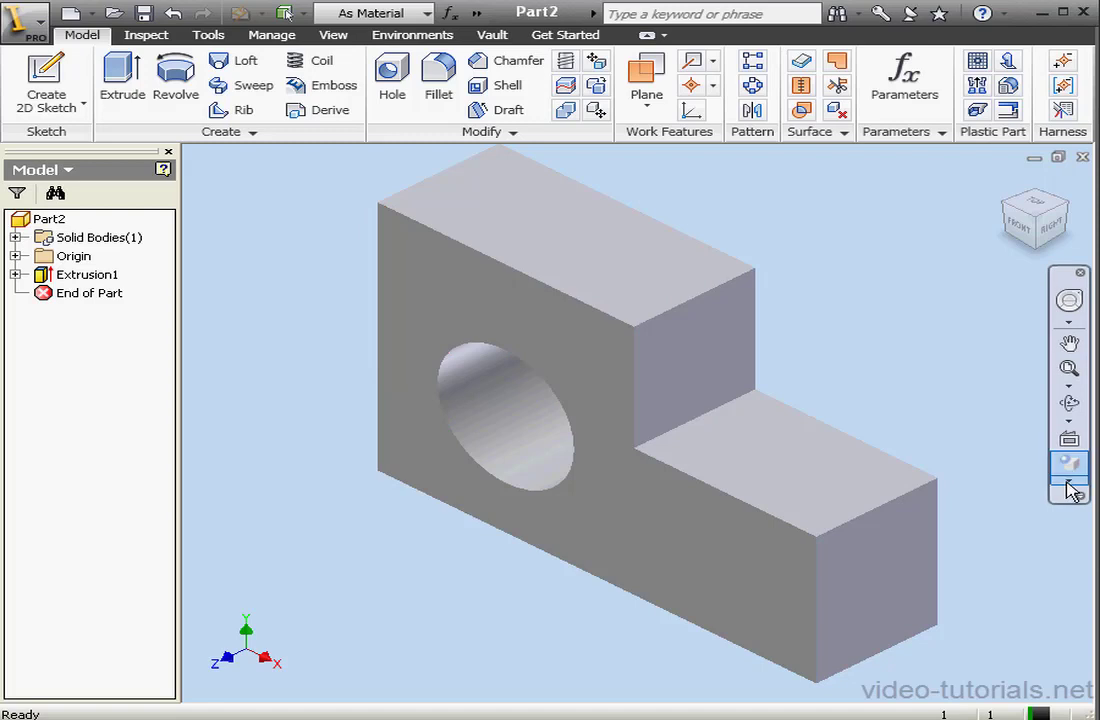
- Fillet the outer vertical edge of the block's lower step
left_click(670, 524)
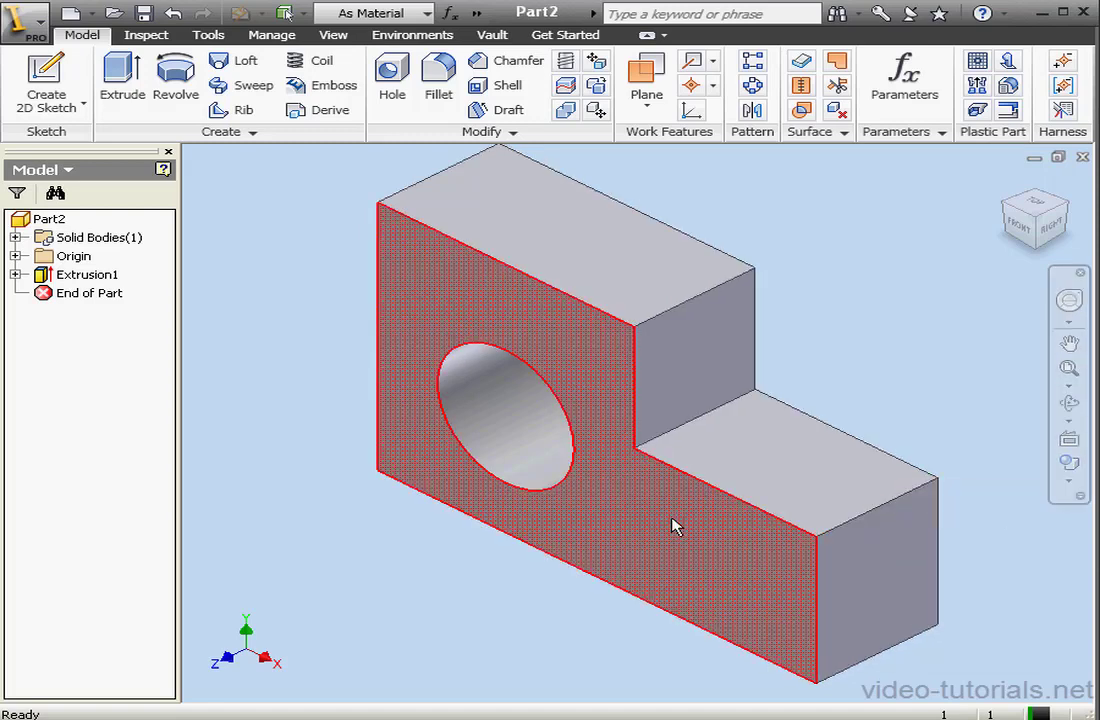
mouse_move(400, 430)
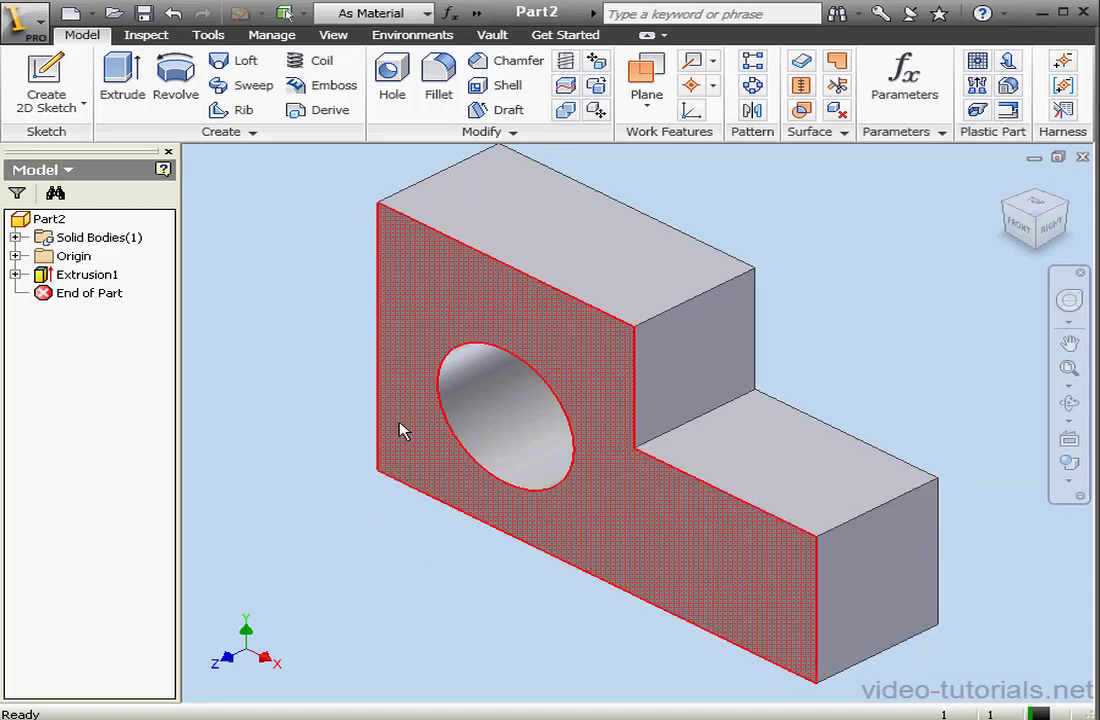
left_click(438, 80)
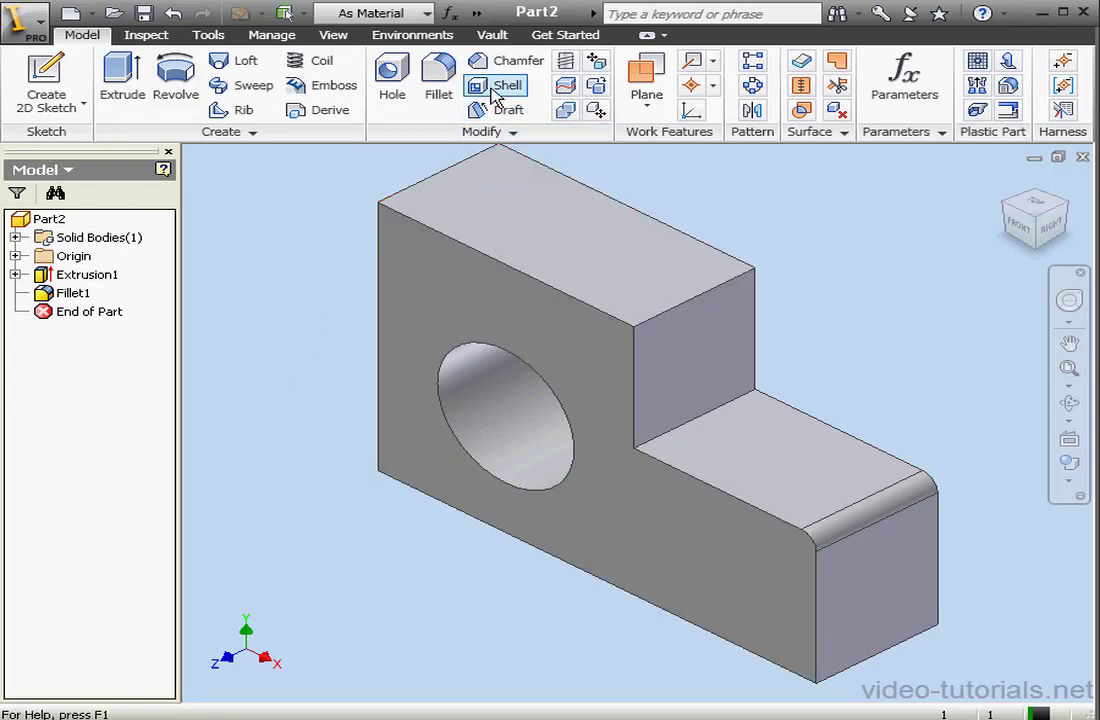
- Set up a 0.1 in shell removing the front face and the lower step's top face
left_click(506, 84)
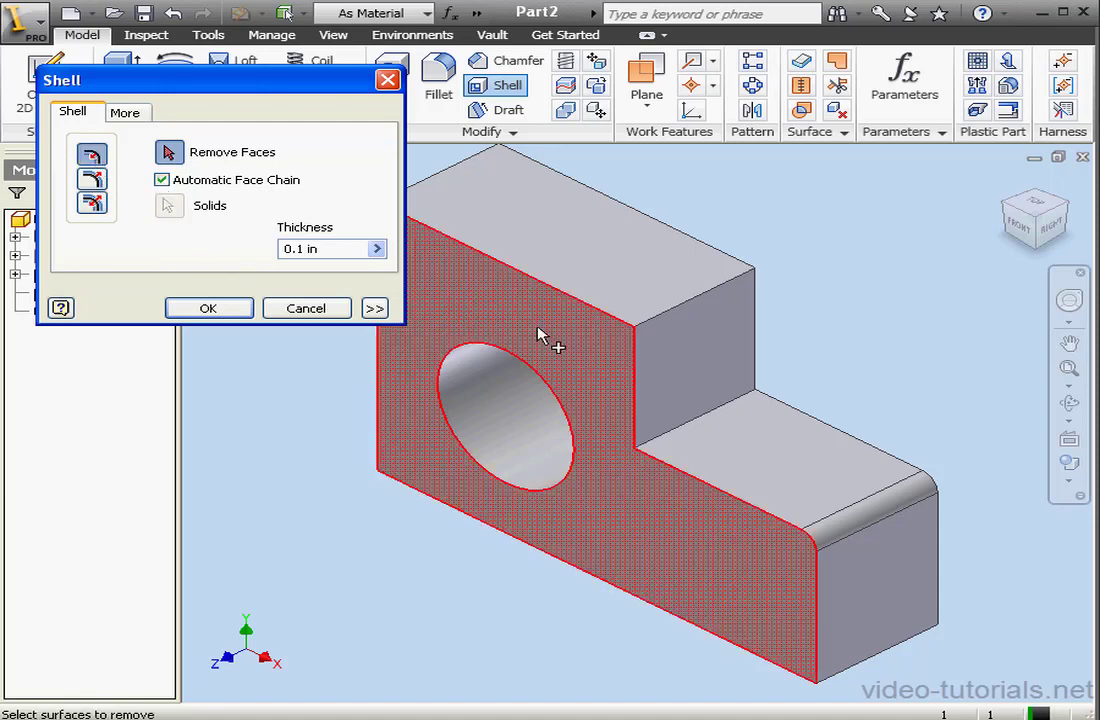
left_click(550, 336)
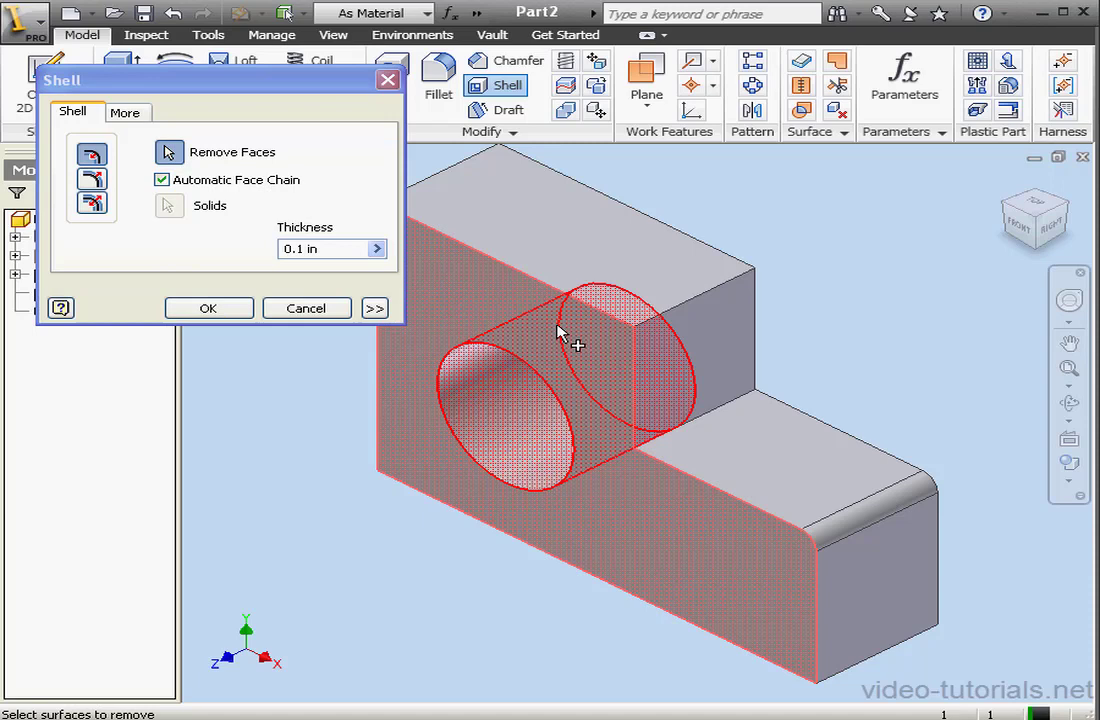
left_click(560, 336)
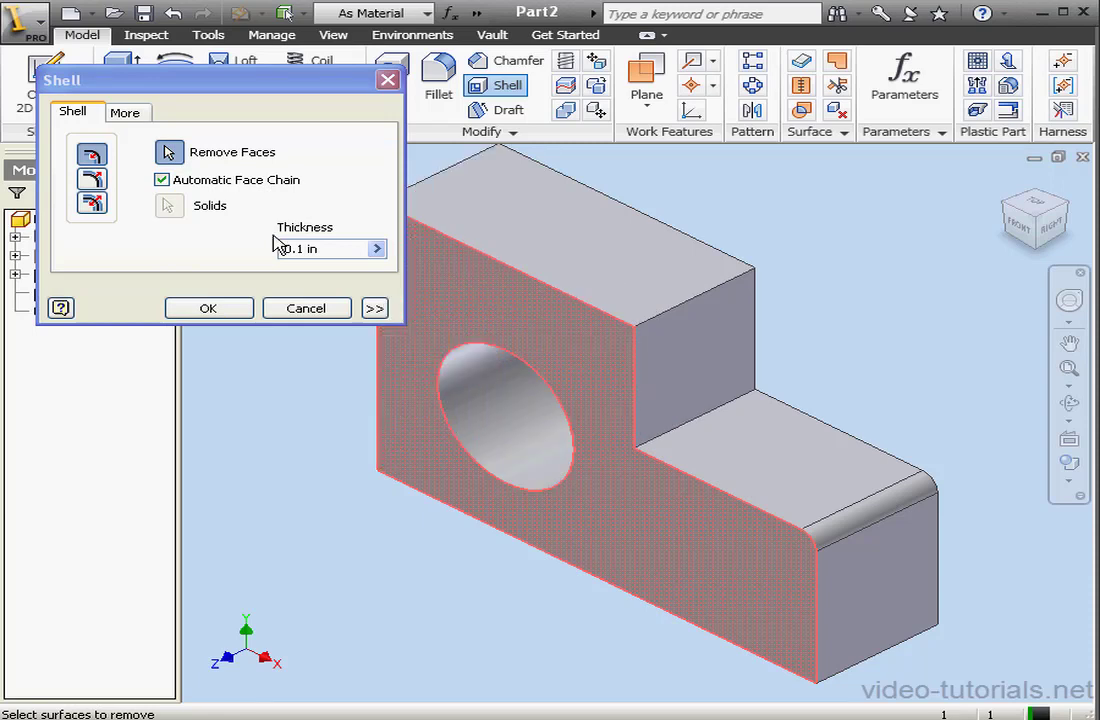
left_click(162, 180)
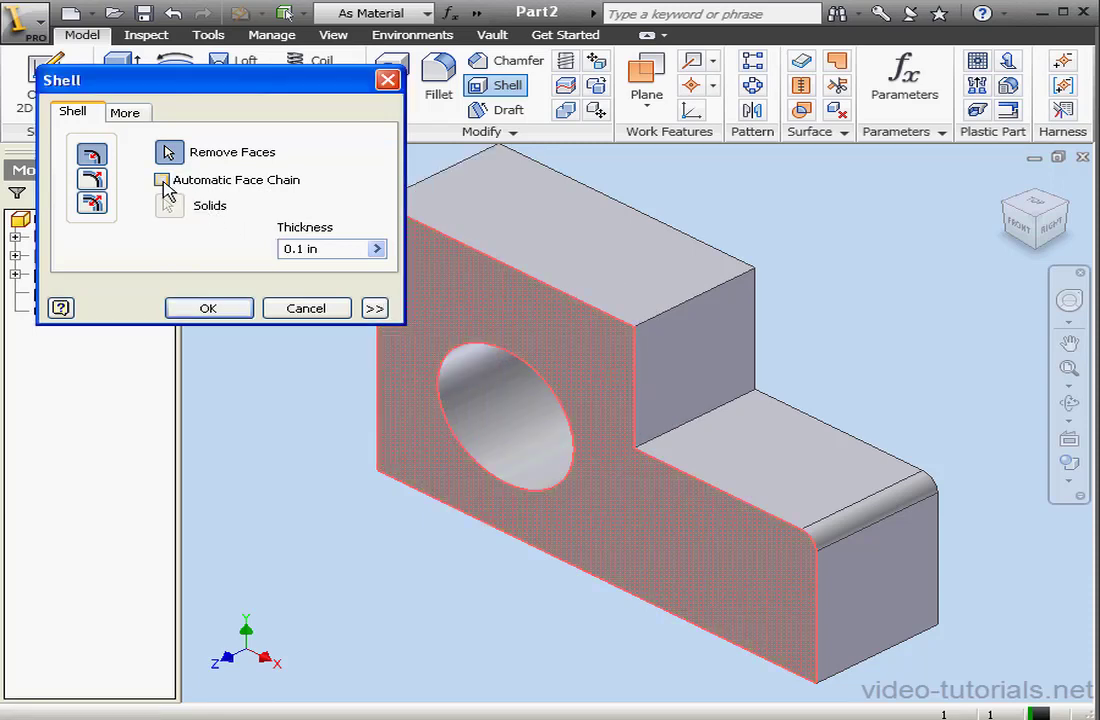
left_click(162, 180)
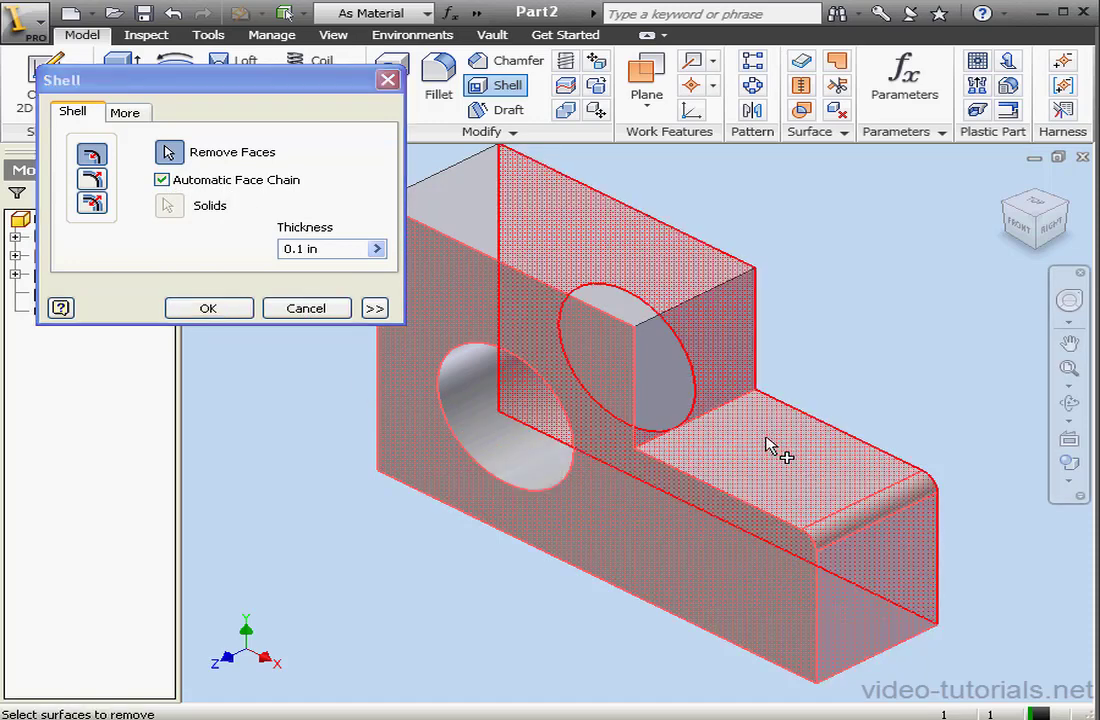
mouse_move(710, 470)
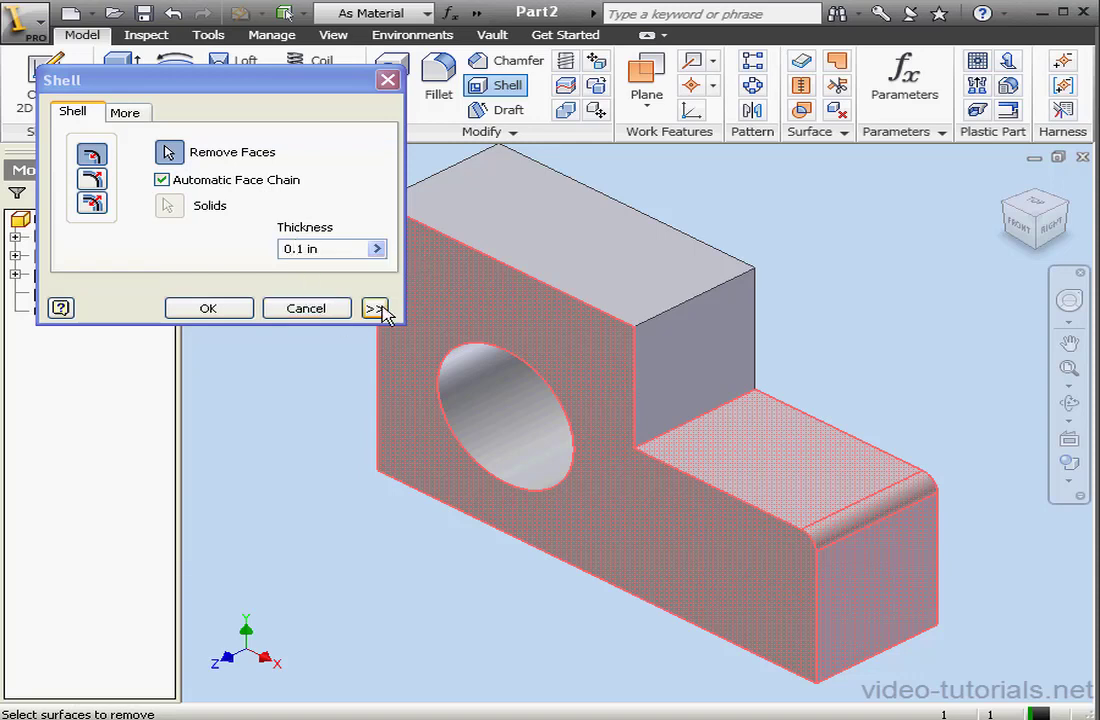
left_click(376, 308)
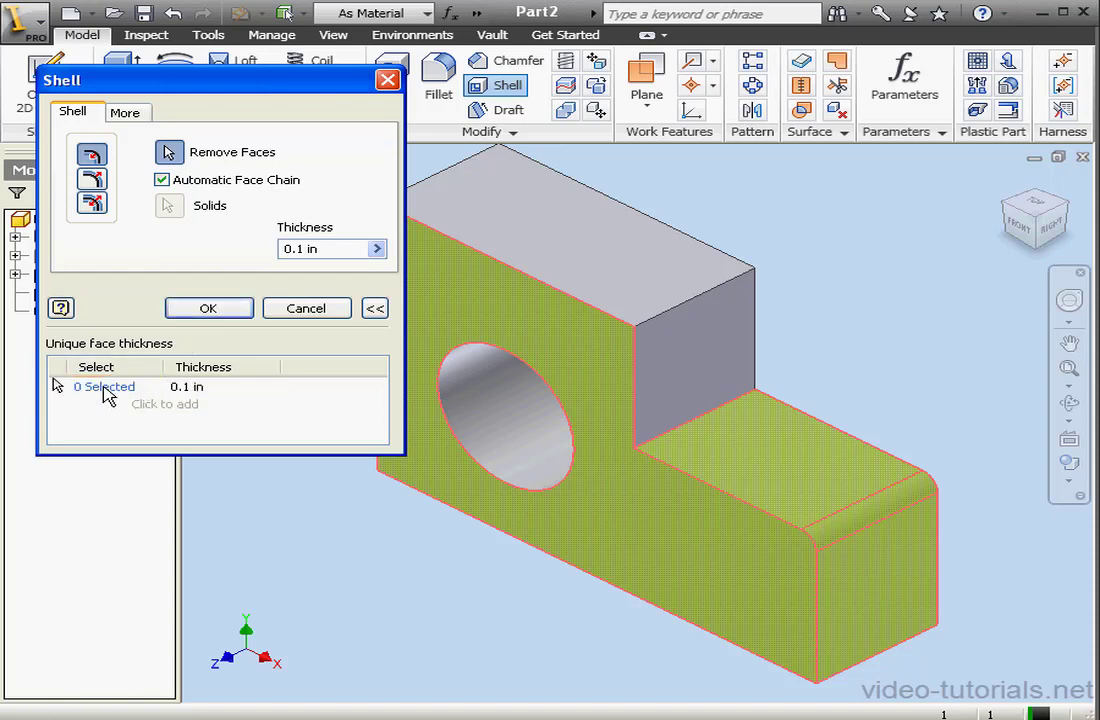
- Give two faces unique thicknesses of 0.25 and 0.025 and create the shell
left_click(620, 250)
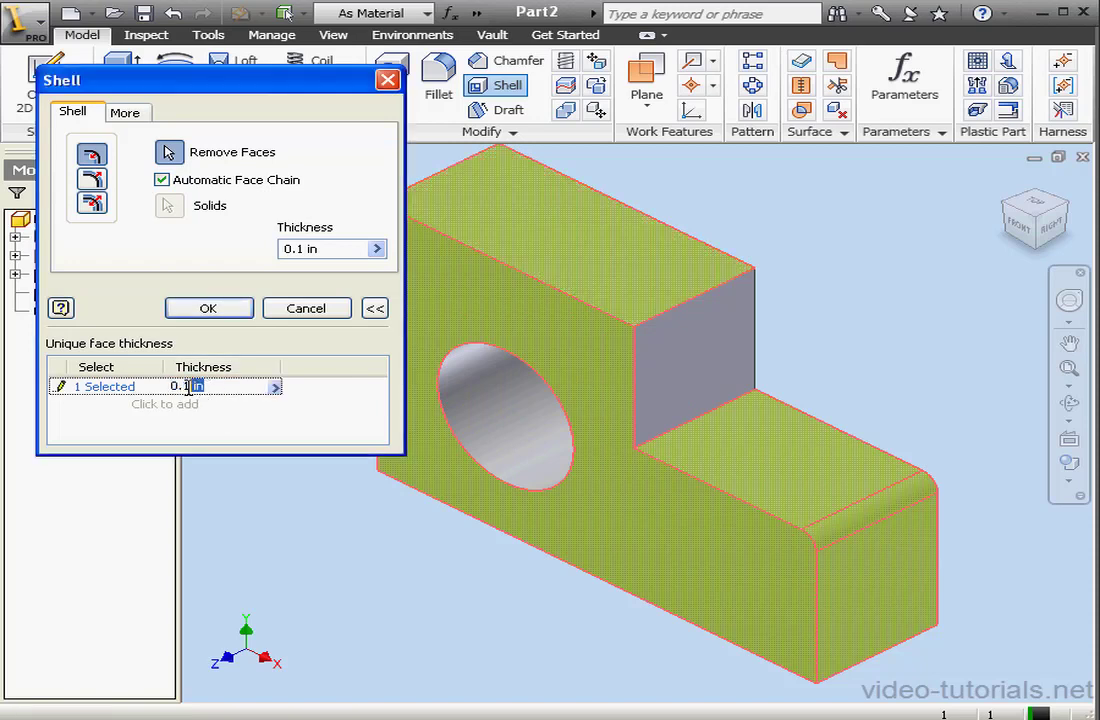
type("0.25")
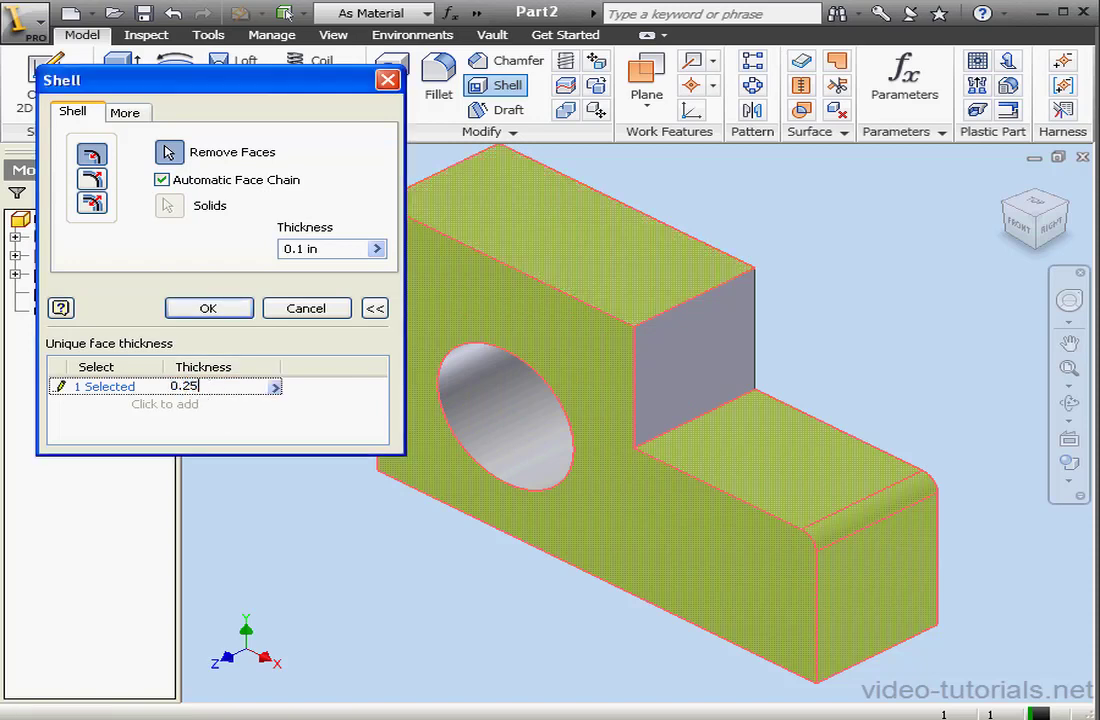
left_click(164, 404)
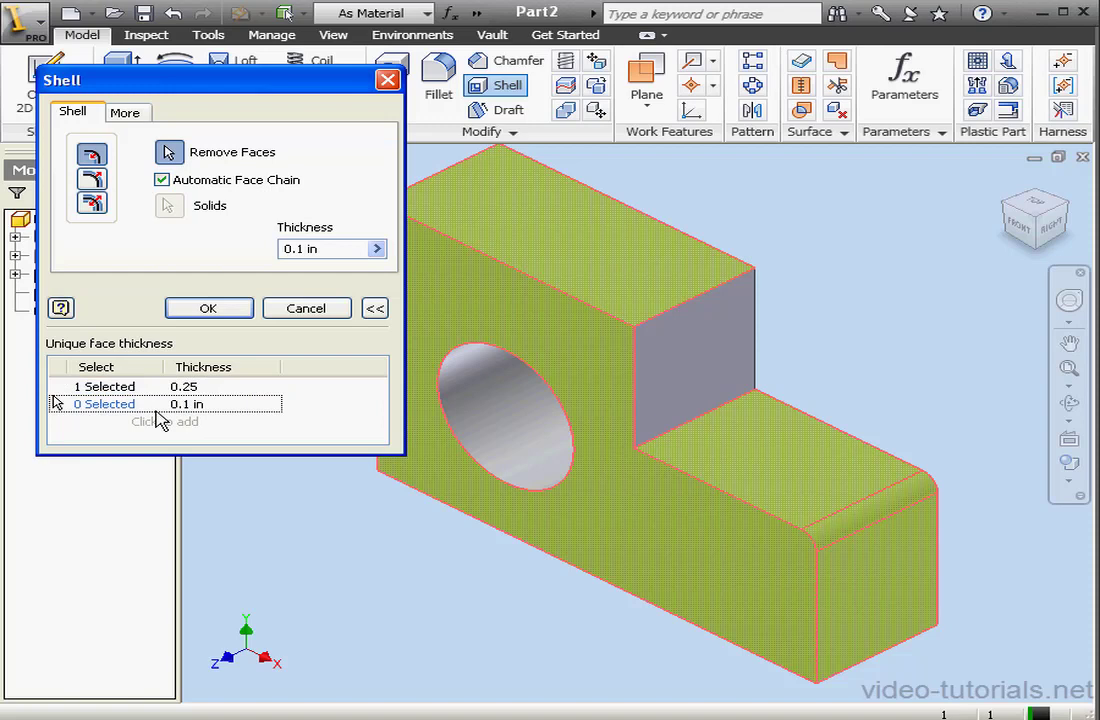
left_click(510, 400)
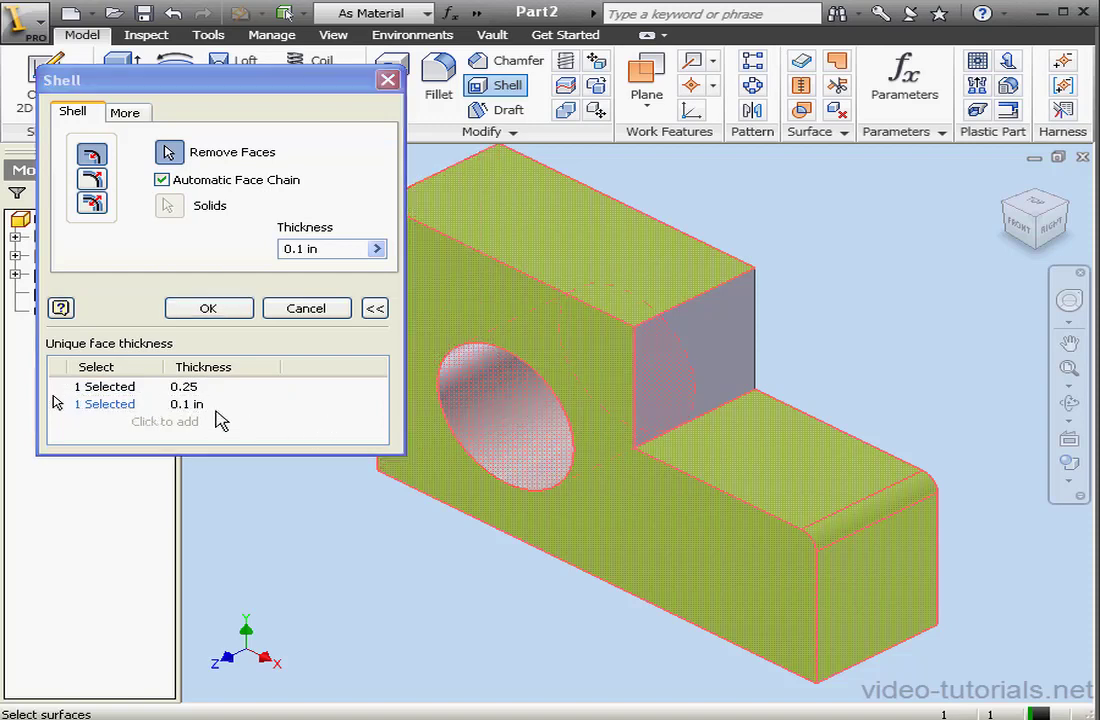
left_click(184, 404)
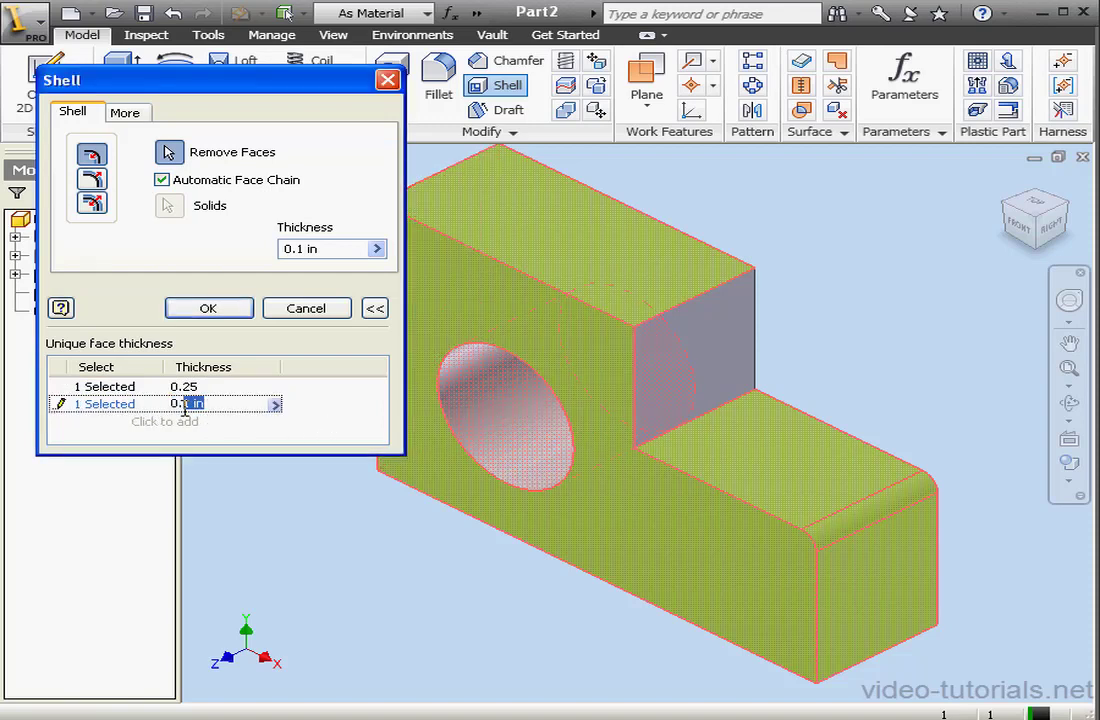
type("0.025")
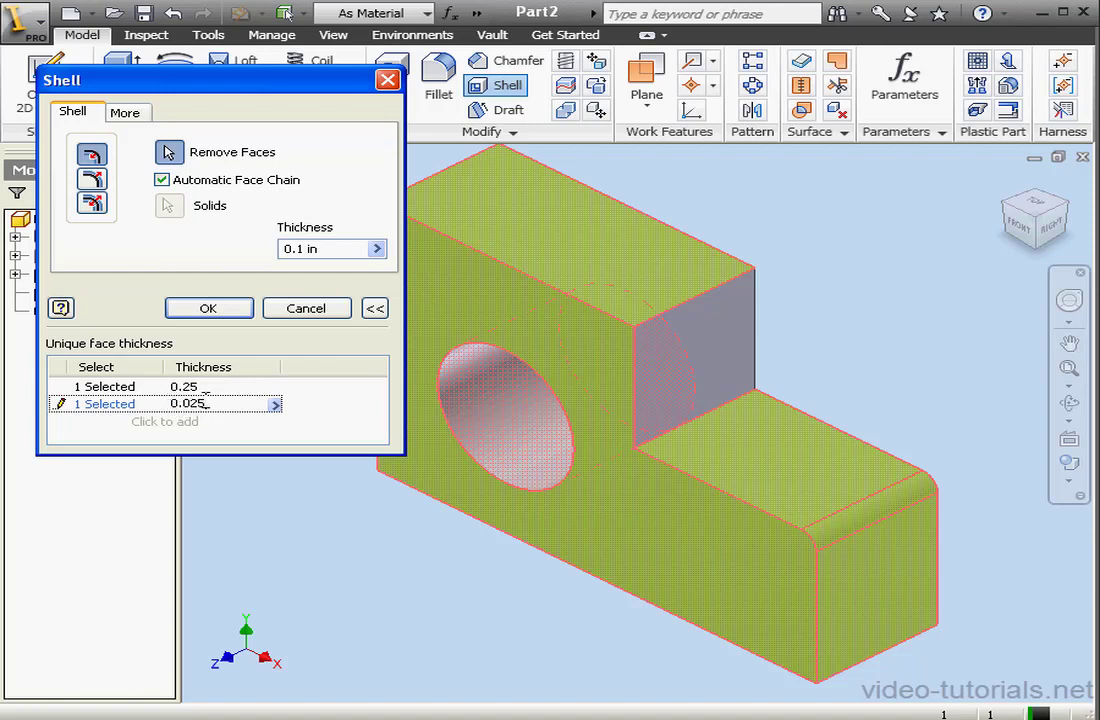
left_click(208, 308)
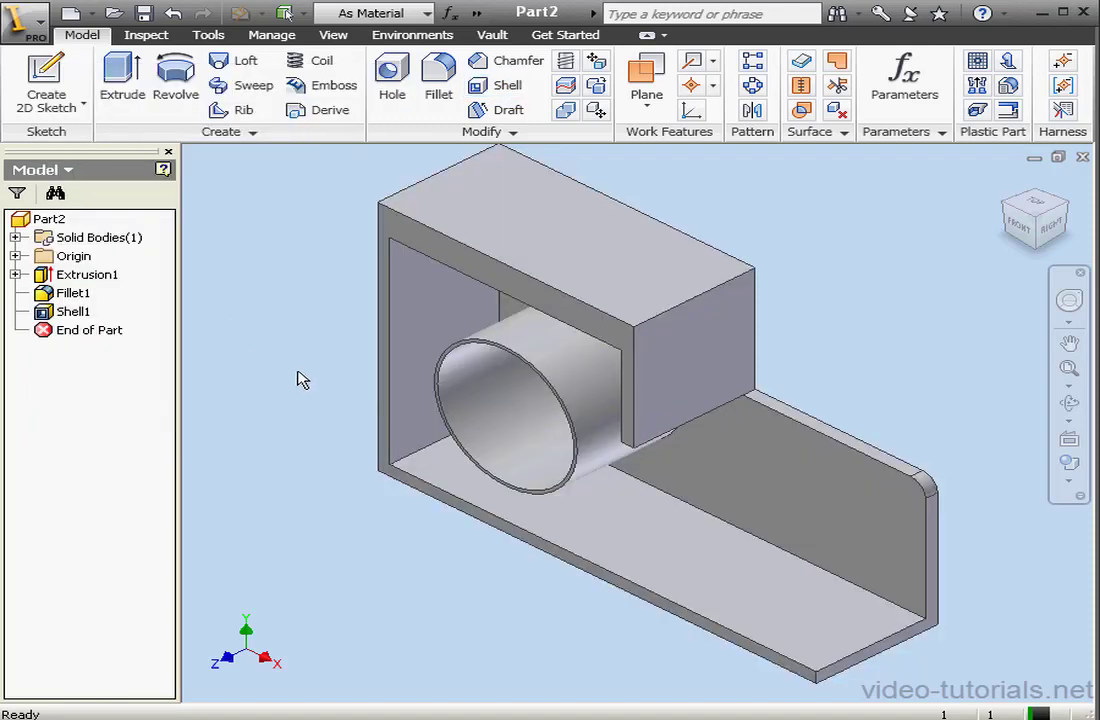
mouse_move(456, 522)
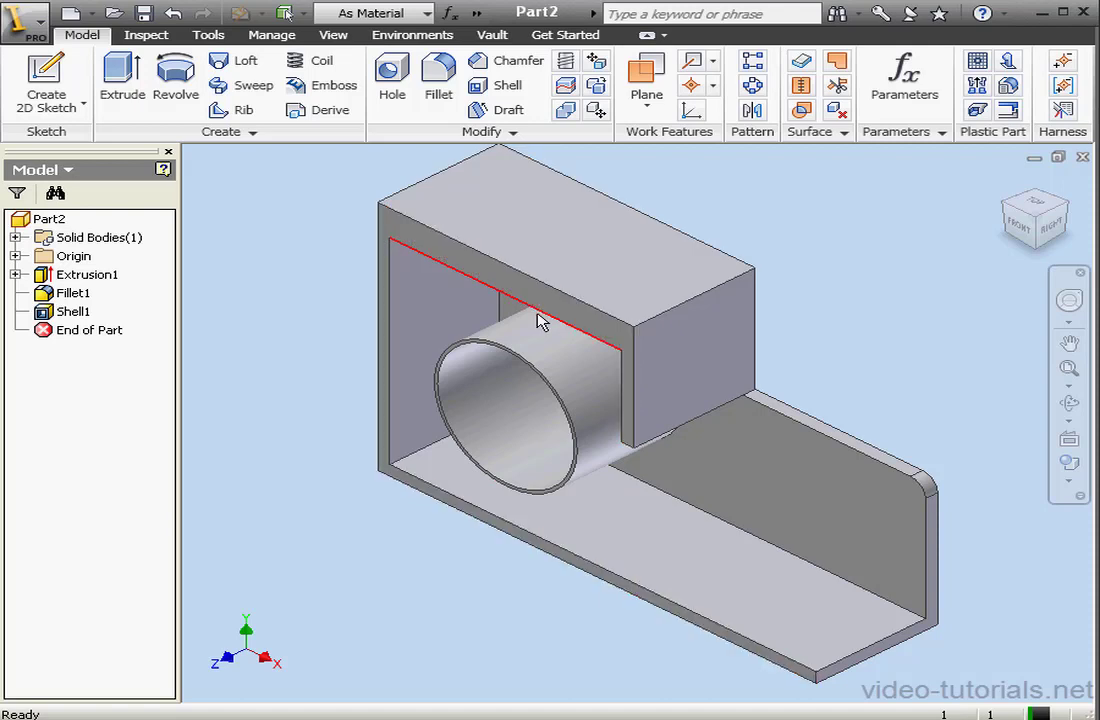
mouse_move(332, 334)
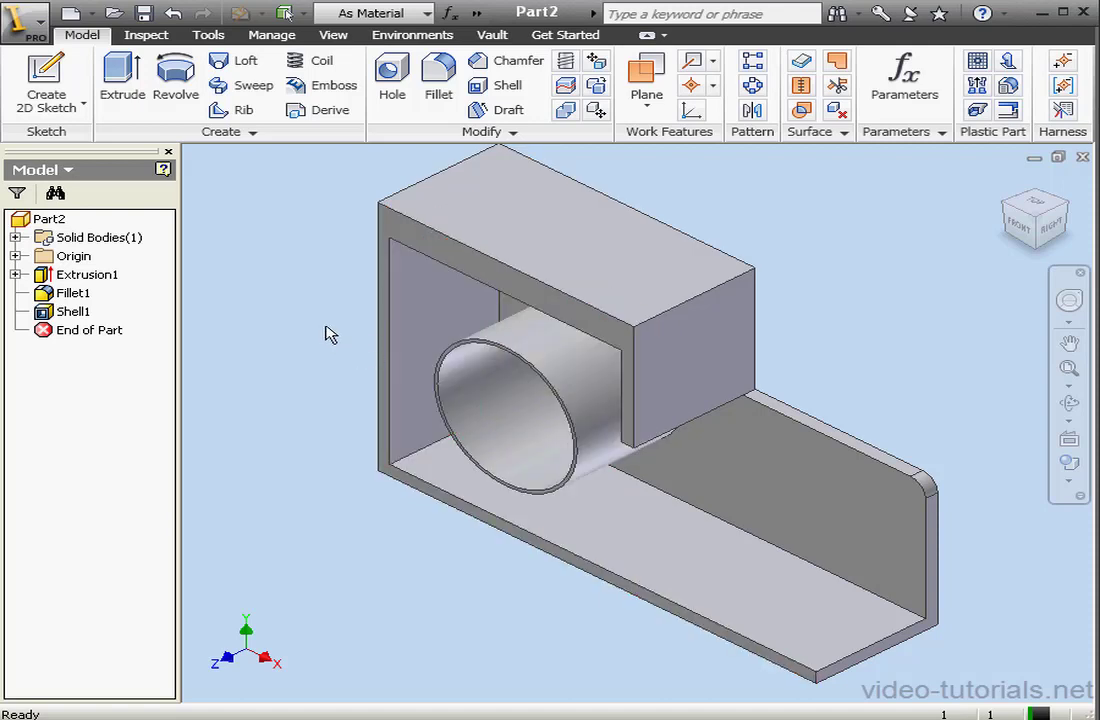